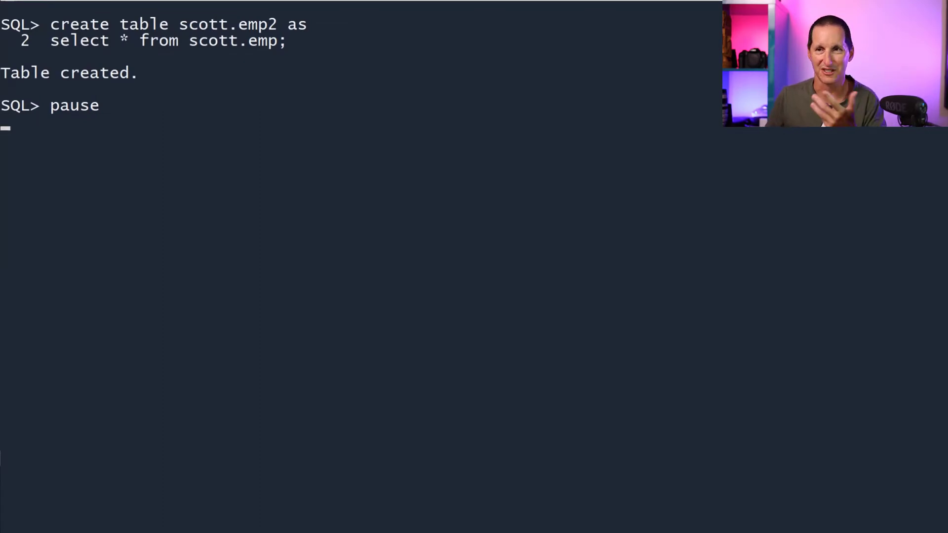
key("Enter")
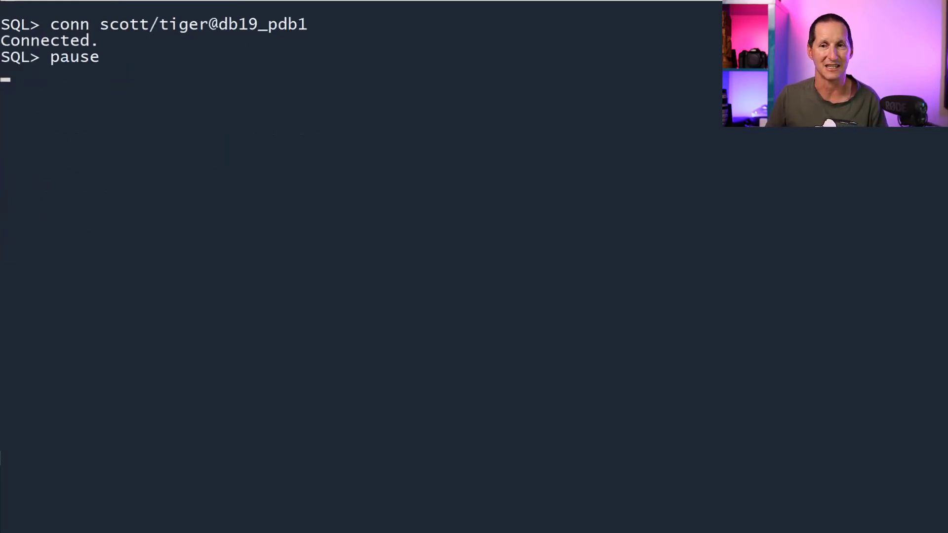
- Run DBMS_METADATA.GET_DDL for SCOTT.EMP2, then select all rows from ASKTOM.EMP2
key("enter")
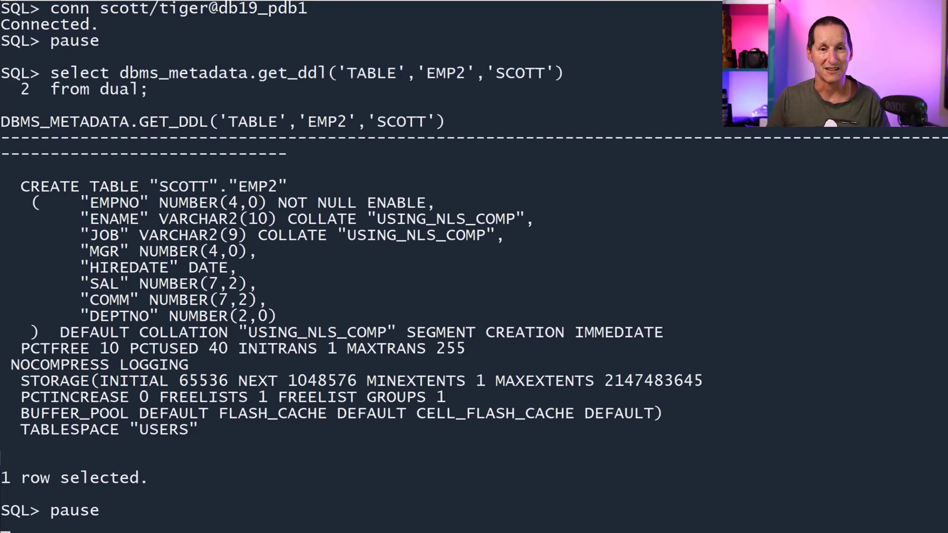
mouse_move(228, 79)
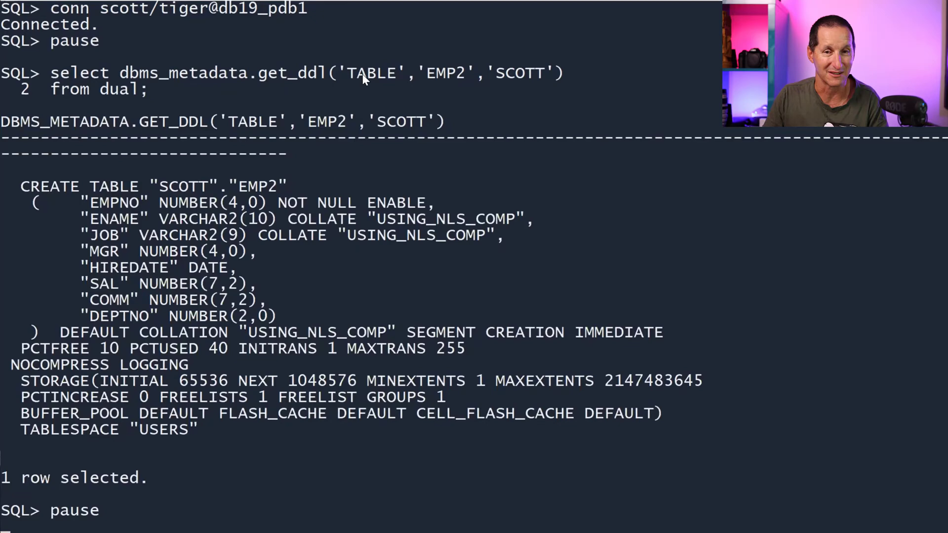
mouse_move(481, 78)
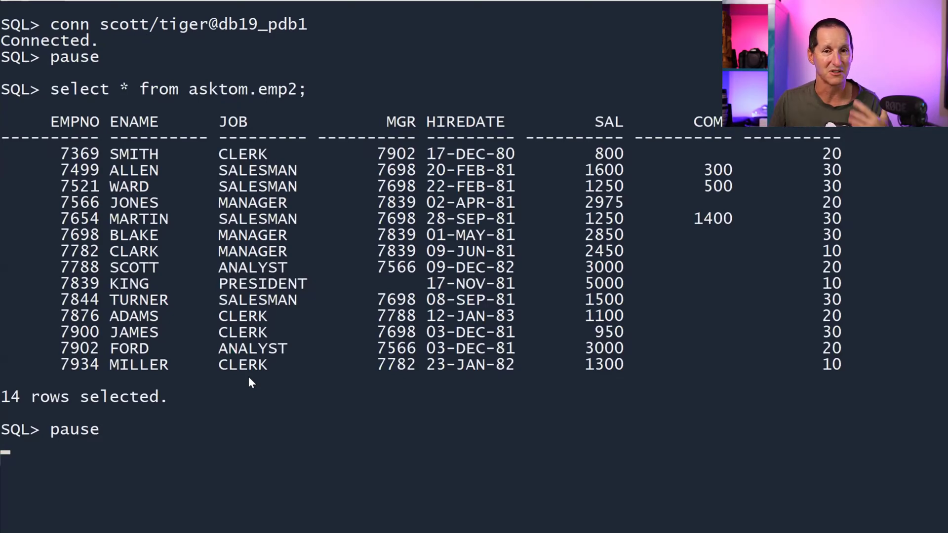
- Attempt GET_DDL on ASKTOM.EMP2, then reconnect as SCOTT and count DBA users, tables, columns
key("Return")
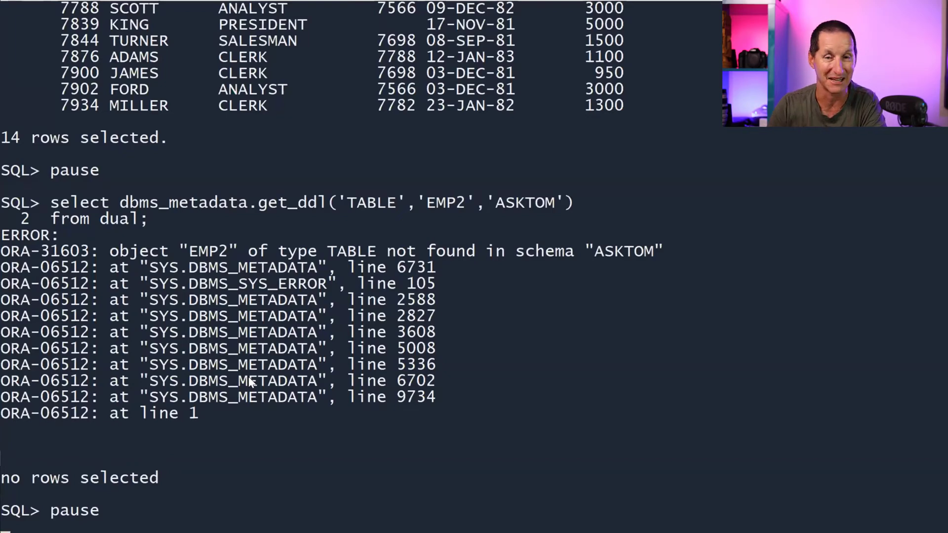
key("enter")
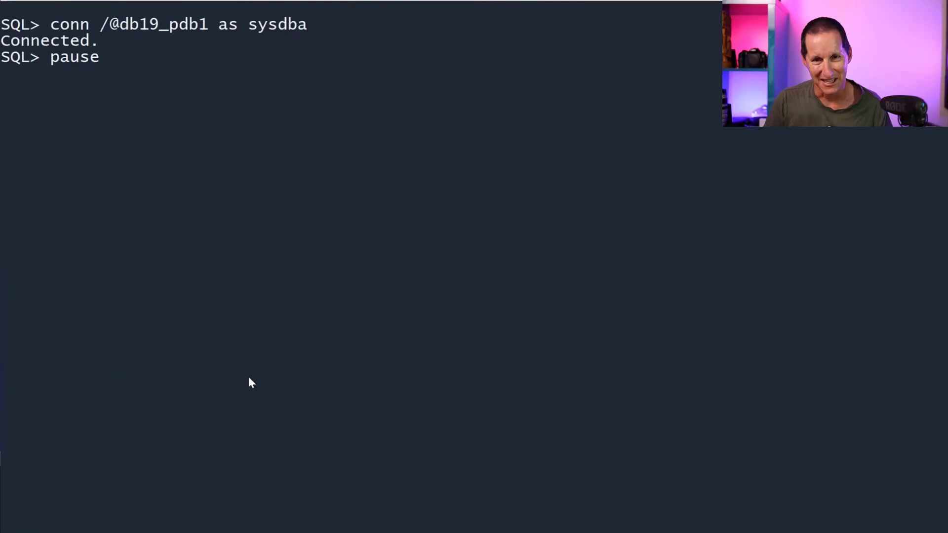
key("Return")
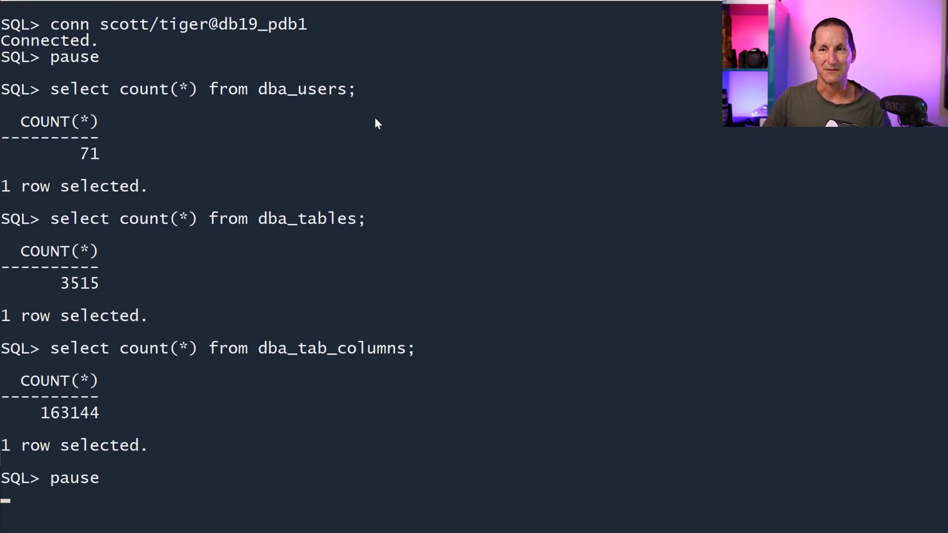
mouse_move(364, 404)
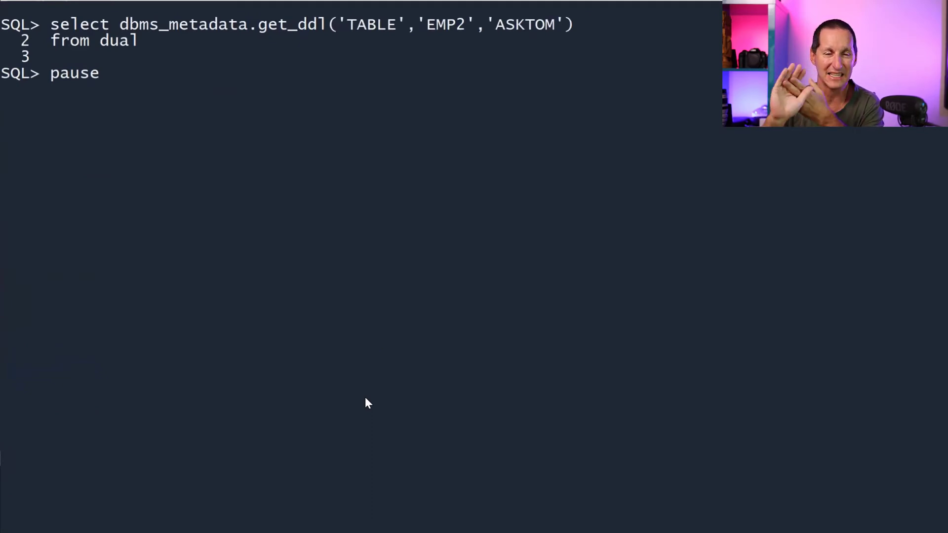
- As sysdba, query dba_role_privs for SELECT_CATALOG_ROLE and HS_ADMIN_SELECT_ROLE grantees
key("Return")
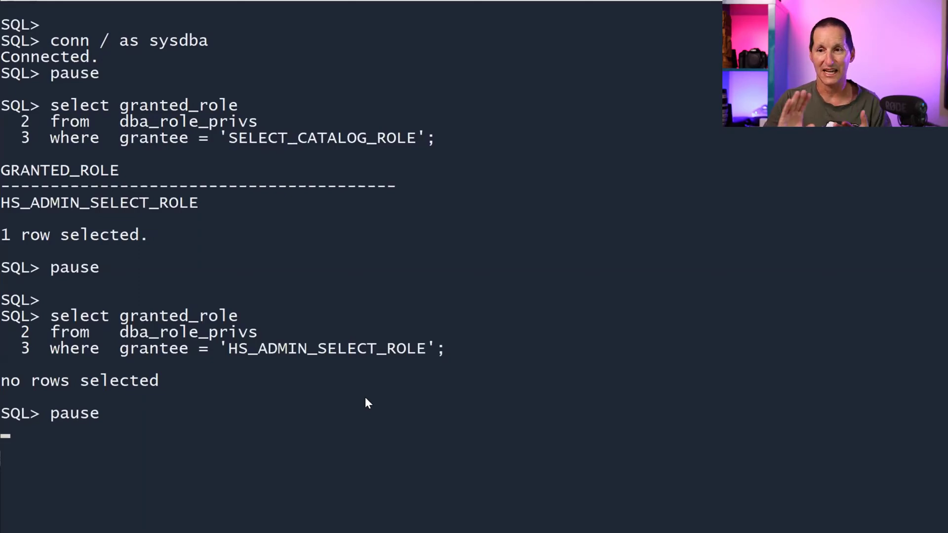
- Run GET_DDL('VIEW','KU$_PROC_VIEW','SYS') from dual to show the view's definition
key("enter")
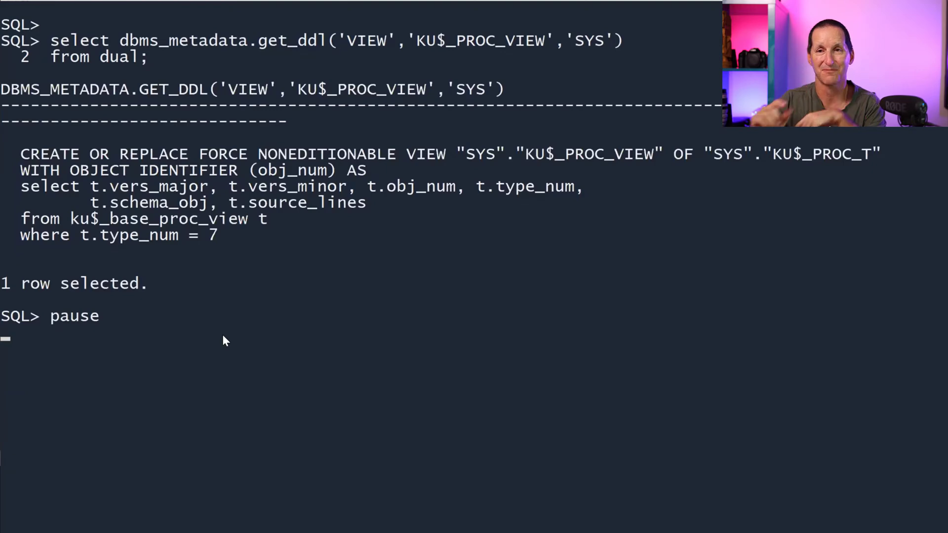
- Mark the KU$_PROC_VIEW and ku$_base_proc_view names to fetch KU$_BASE_PROC_VIEW's DDL
double_click(477, 40)
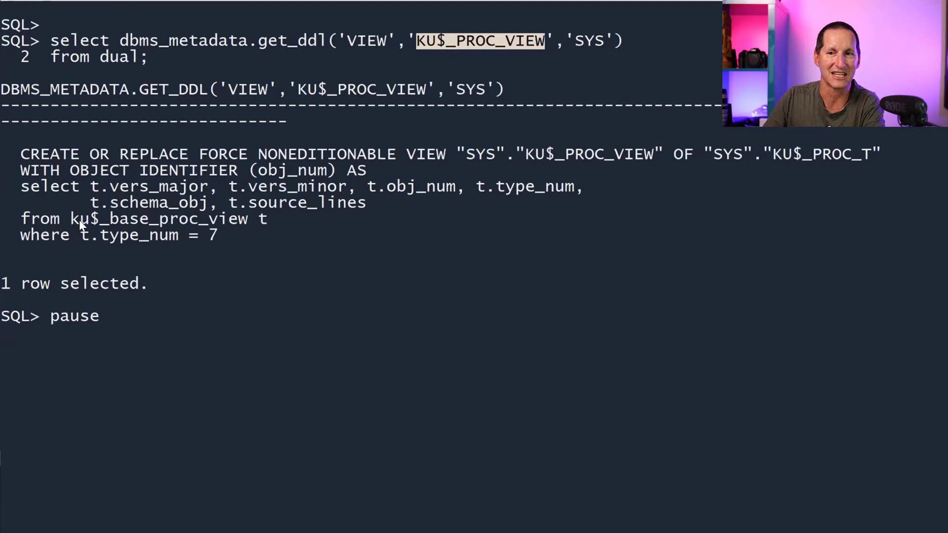
double_click(156, 218)
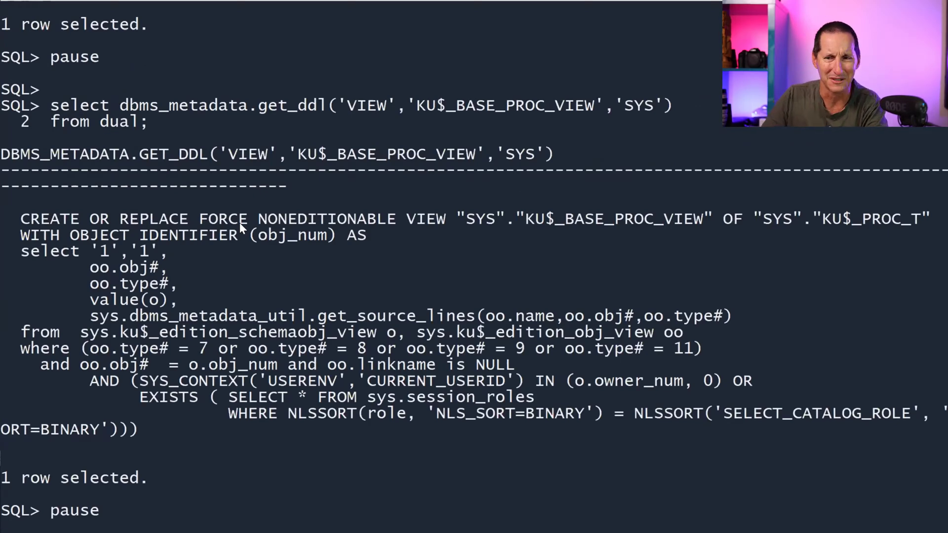
mouse_move(433, 342)
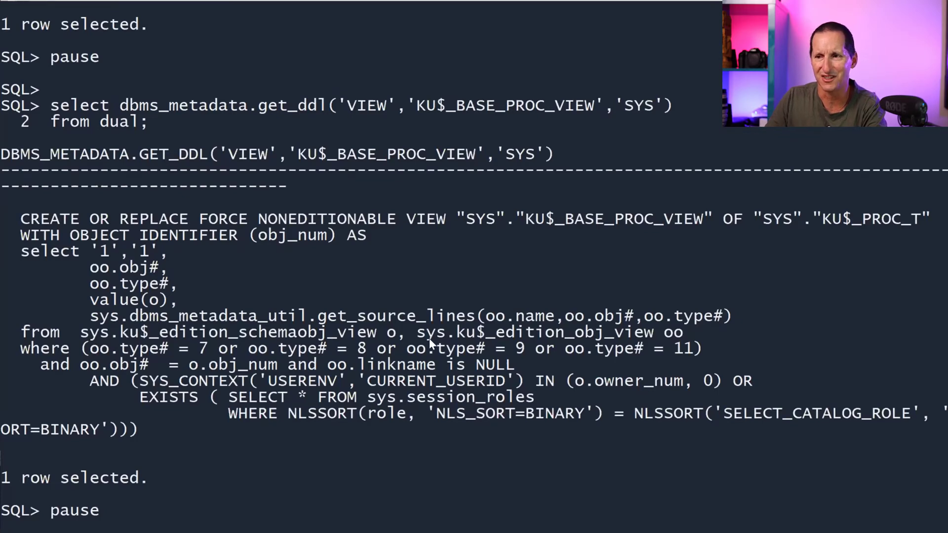
mouse_move(184, 348)
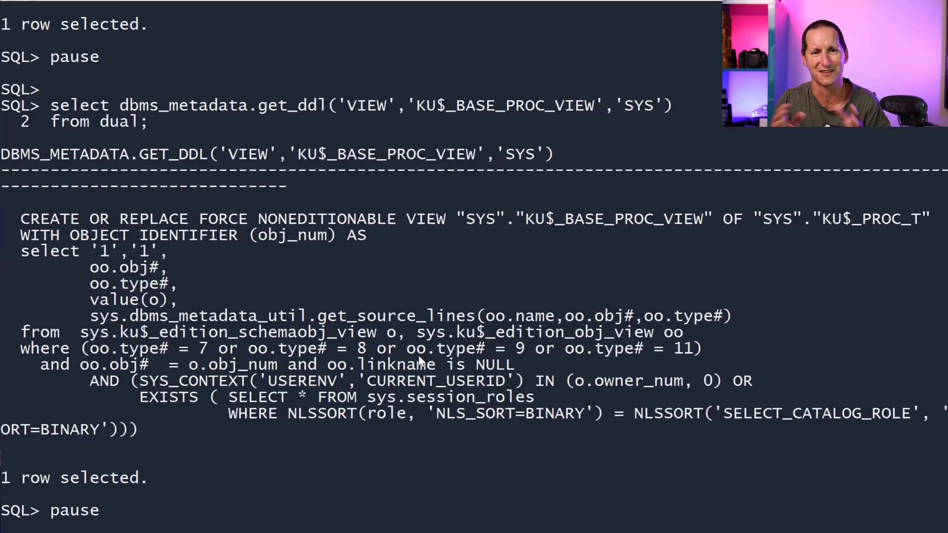
mouse_move(693, 527)
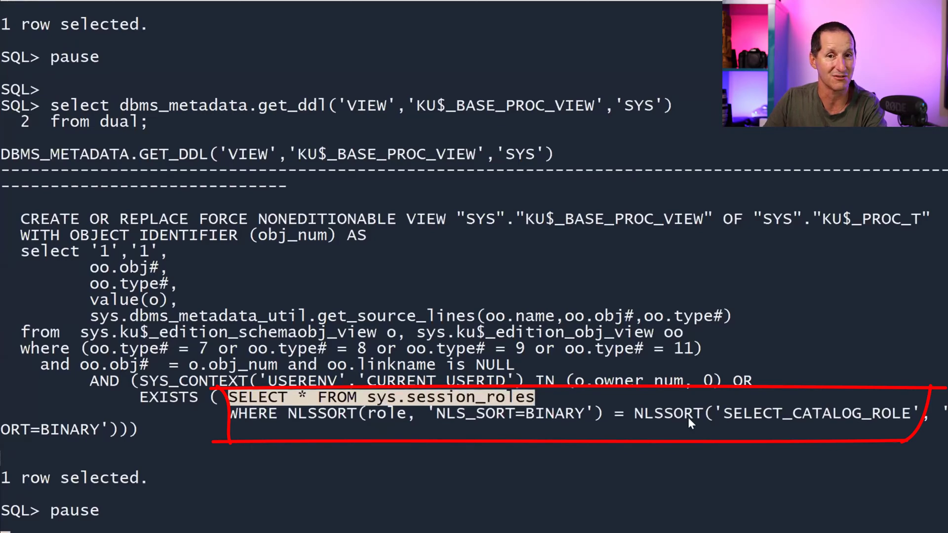
double_click(774, 413)
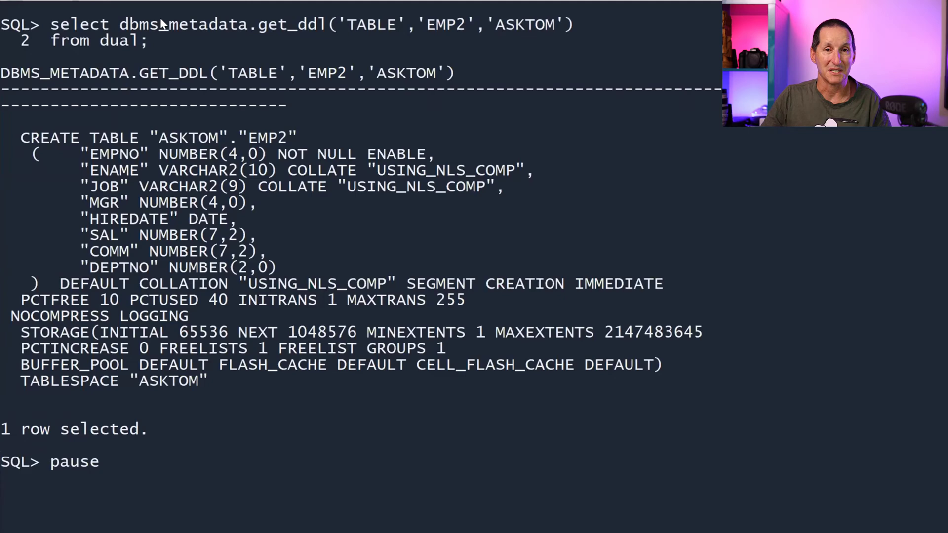
mouse_move(472, 102)
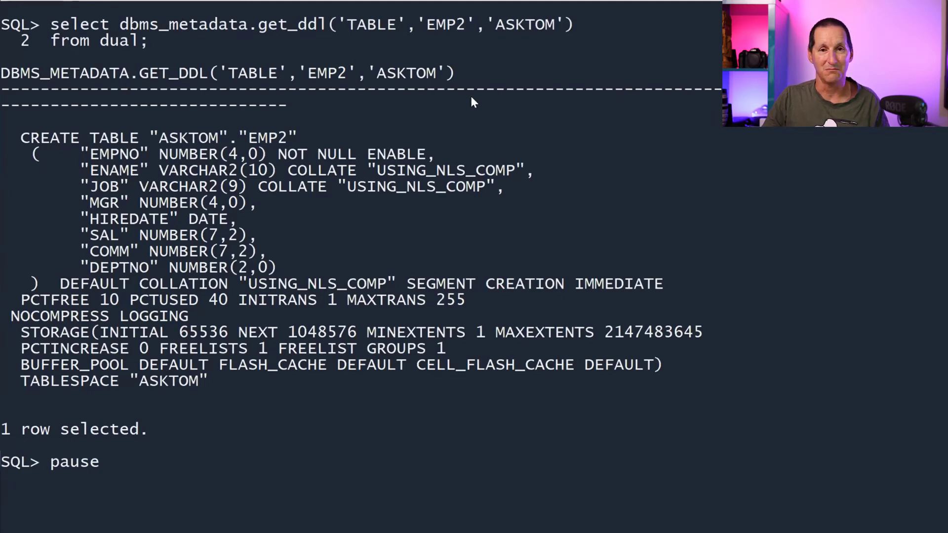
mouse_move(381, 202)
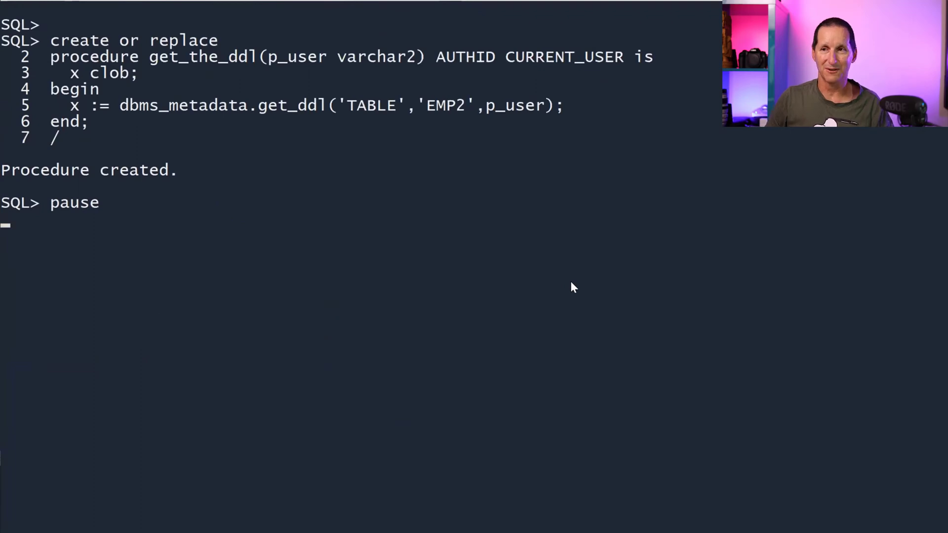
mouse_move(633, 97)
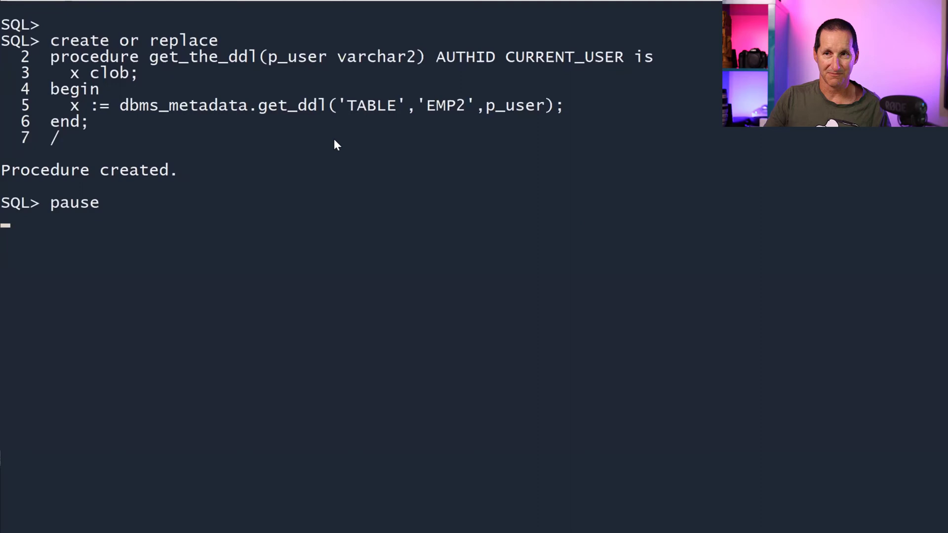
mouse_move(150, 65)
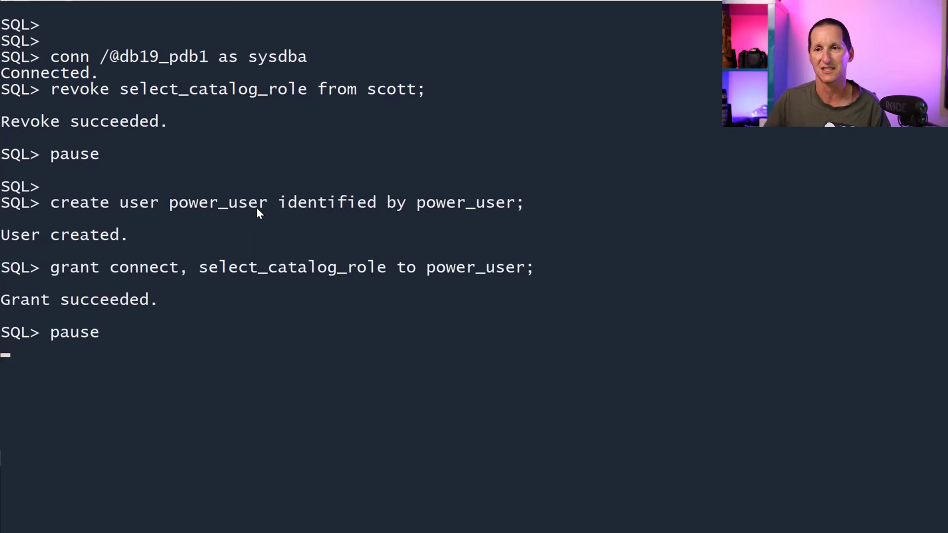
mouse_move(253, 269)
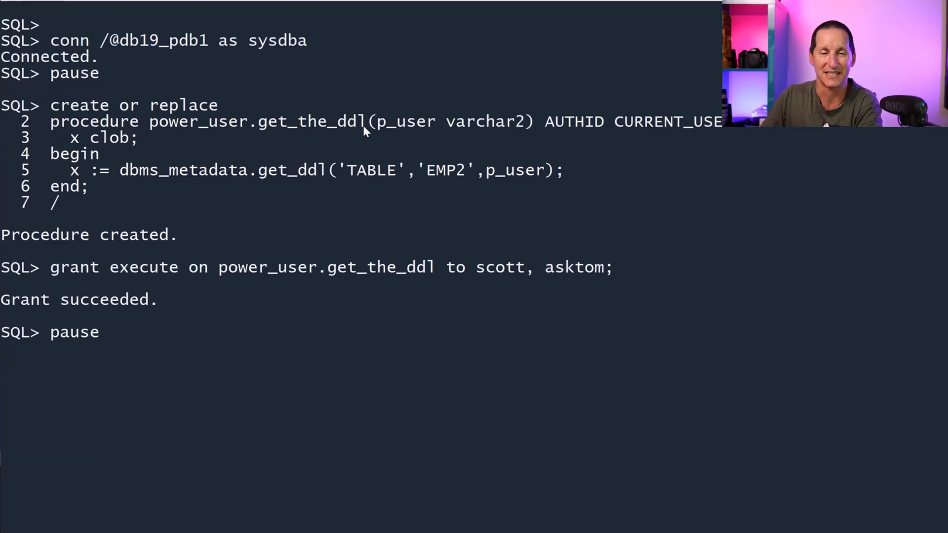
mouse_move(725, 132)
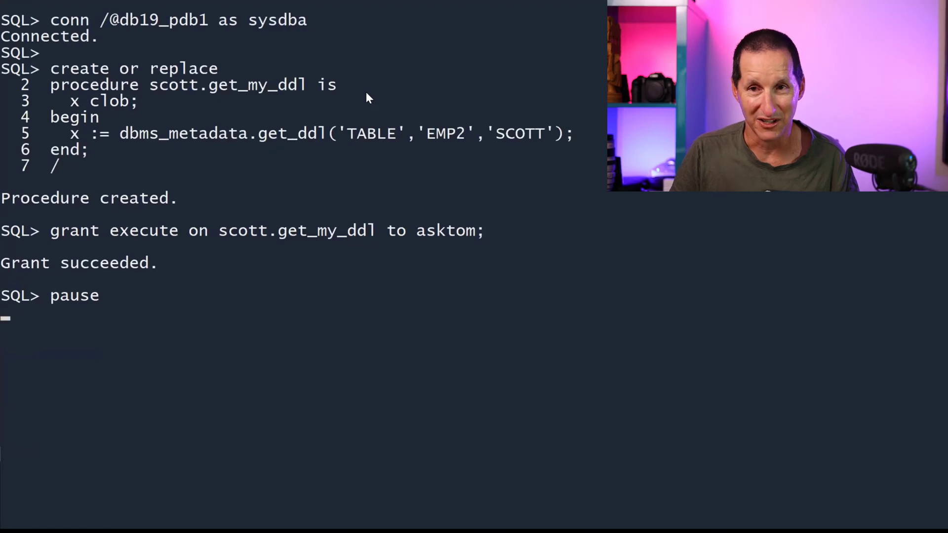
mouse_move(269, 208)
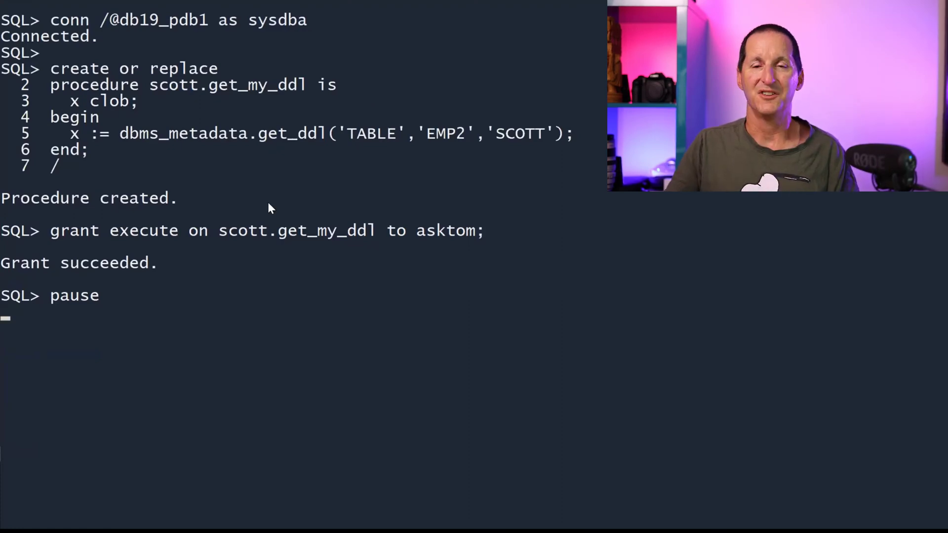
mouse_move(241, 149)
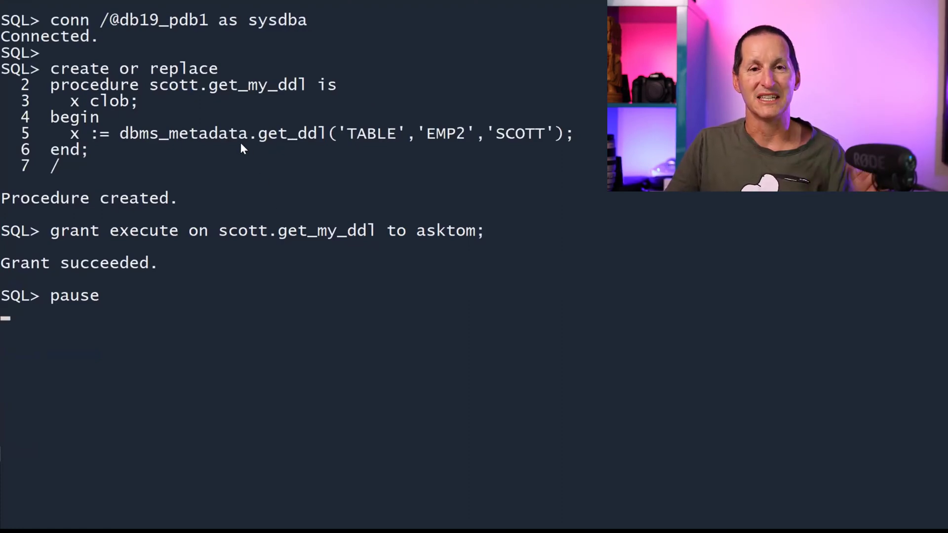